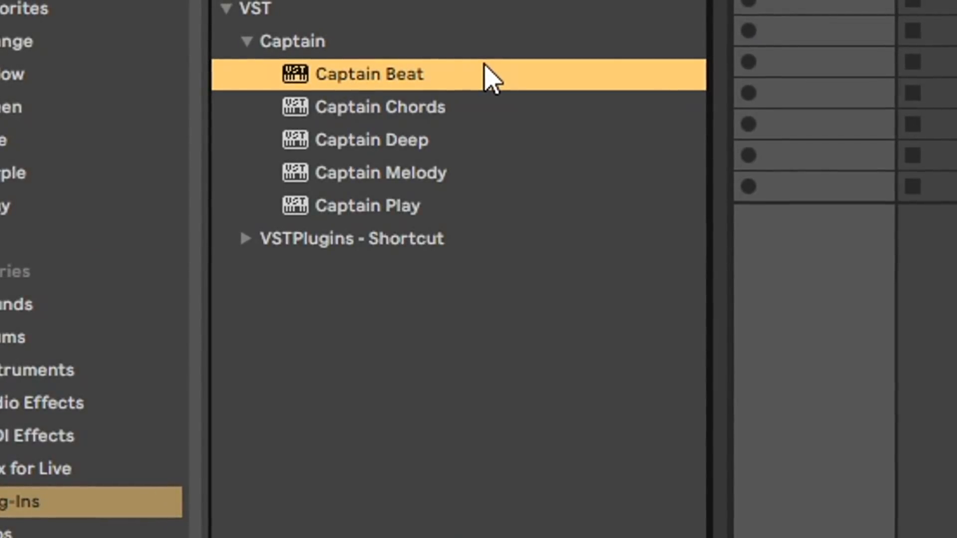
{"action": "mouse_move", "coordinate": [415, 128]}
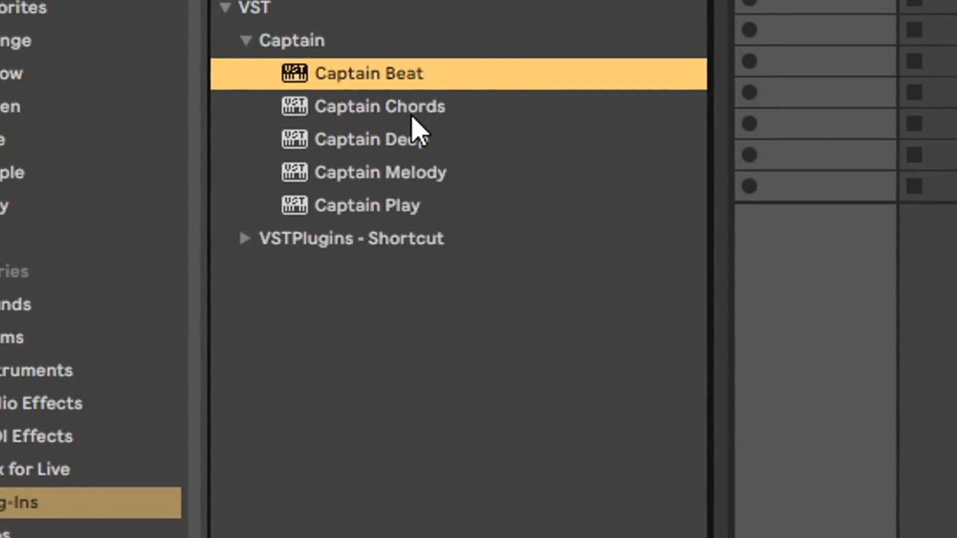
{"action": "mouse_move", "coordinate": [419, 156]}
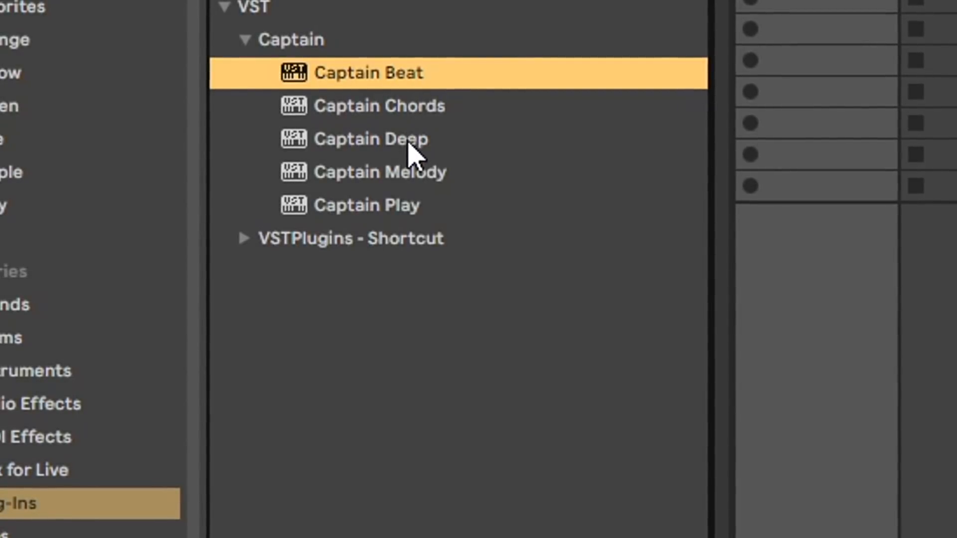
{"action": "mouse_move", "coordinate": [415, 202]}
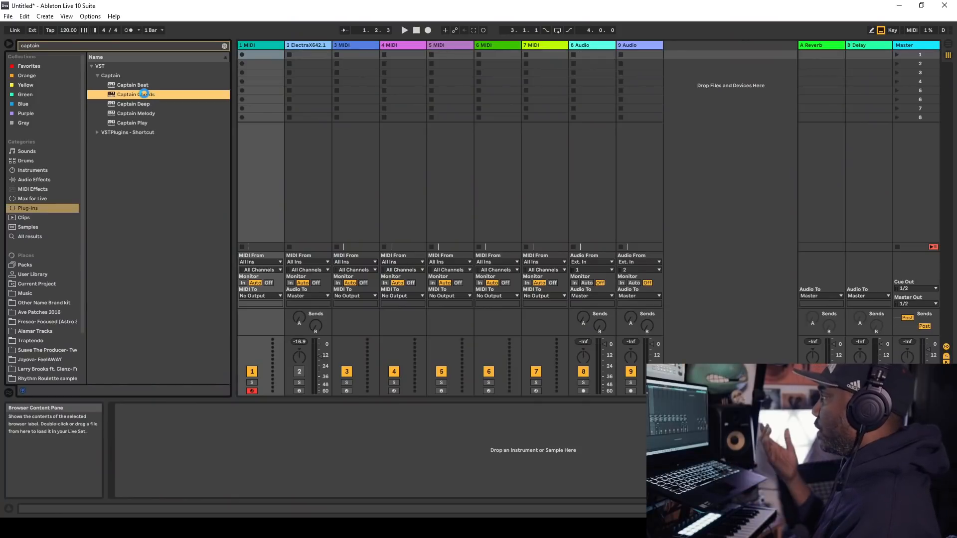
Load Captain Chords, set the key to F♯ minor, and open the chord editor.
{"action": "double_click", "coordinate": [135, 95]}
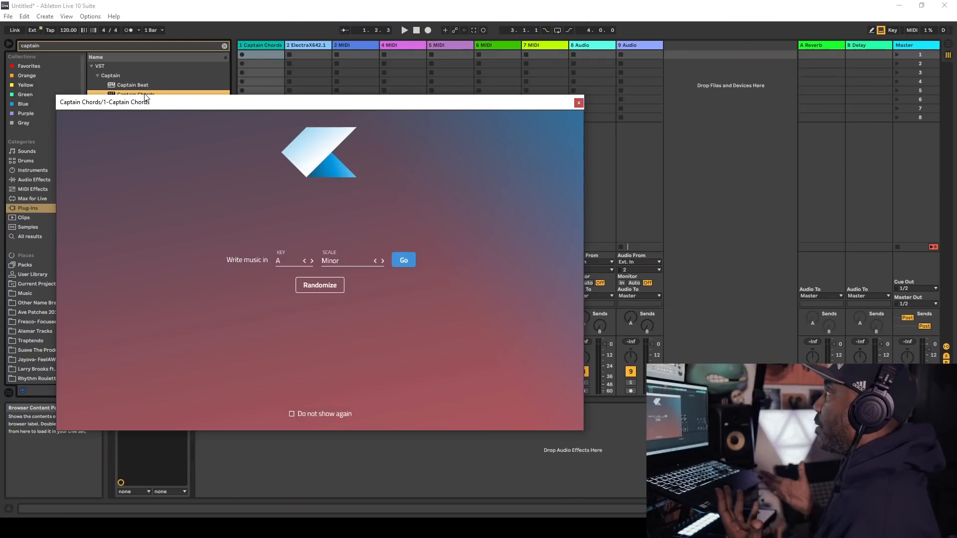
{"action": "mouse_move", "coordinate": [299, 267]}
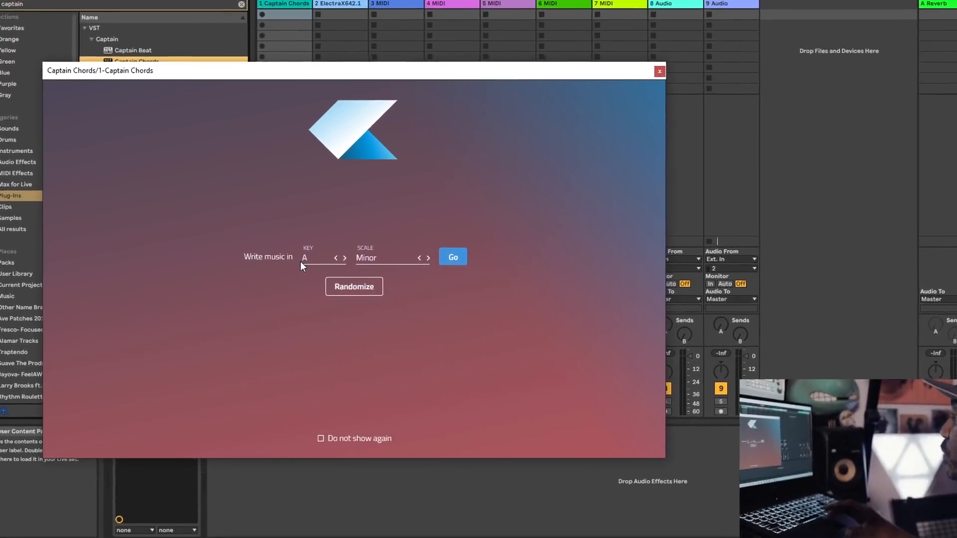
{"action": "left_click", "coordinate": [318, 257]}
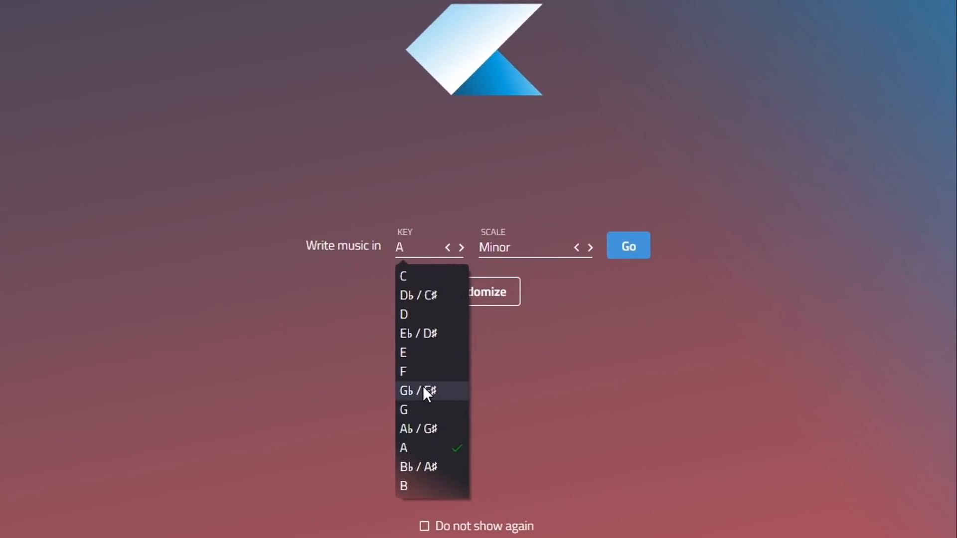
{"action": "left_click", "coordinate": [418, 391]}
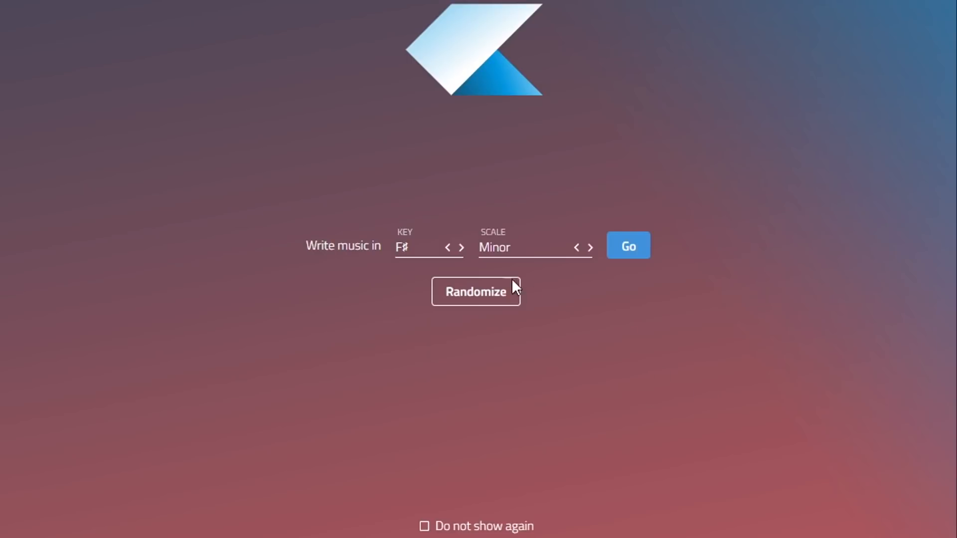
{"action": "mouse_move", "coordinate": [585, 264]}
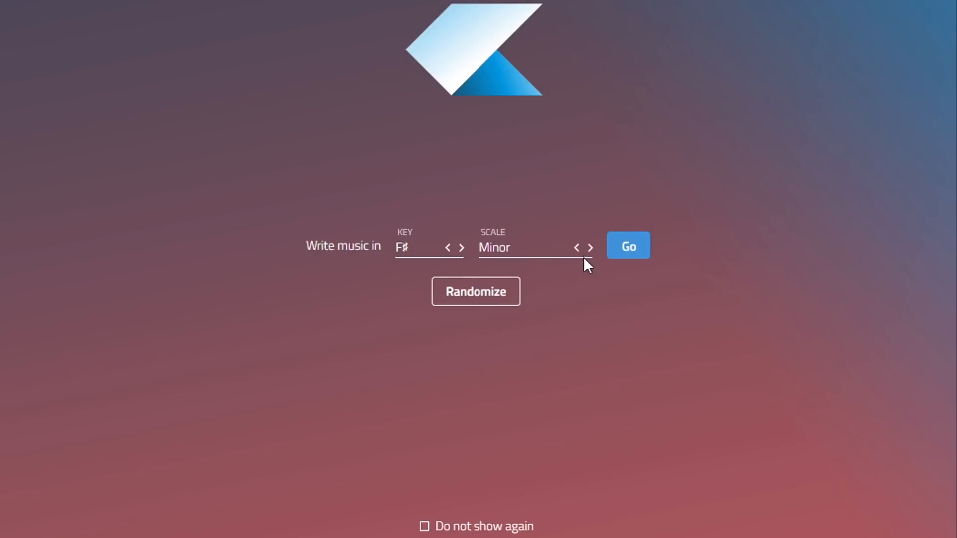
{"action": "left_click", "coordinate": [534, 247]}
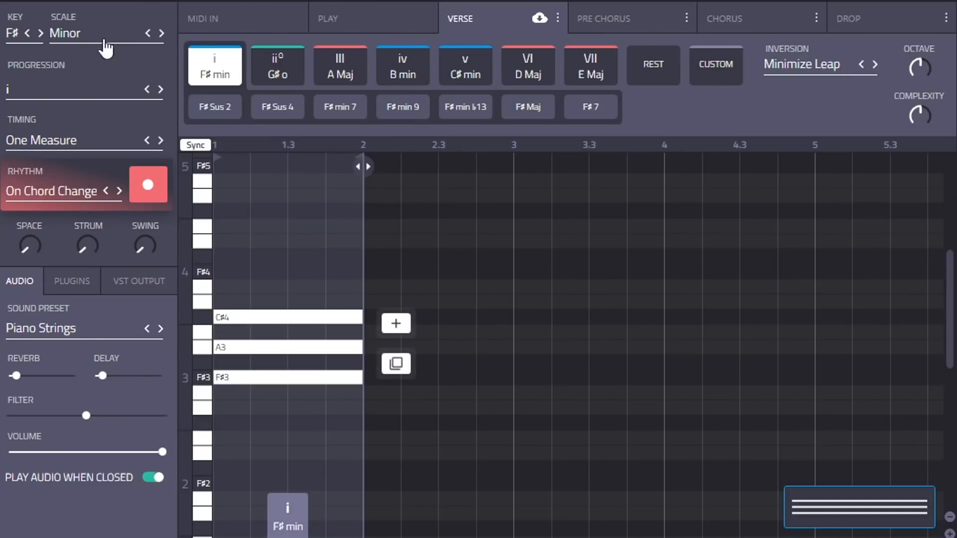
Pick the i-VII-III-ii° progression, giving F♯m, E, A and G♯dim verse chords.
{"action": "left_click", "coordinate": [85, 89]}
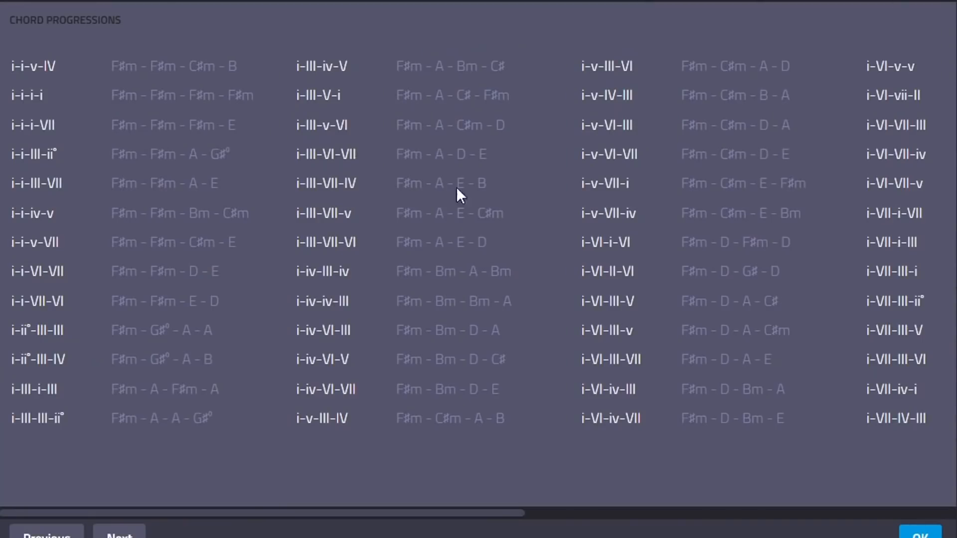
{"action": "mouse_move", "coordinate": [885, 136]}
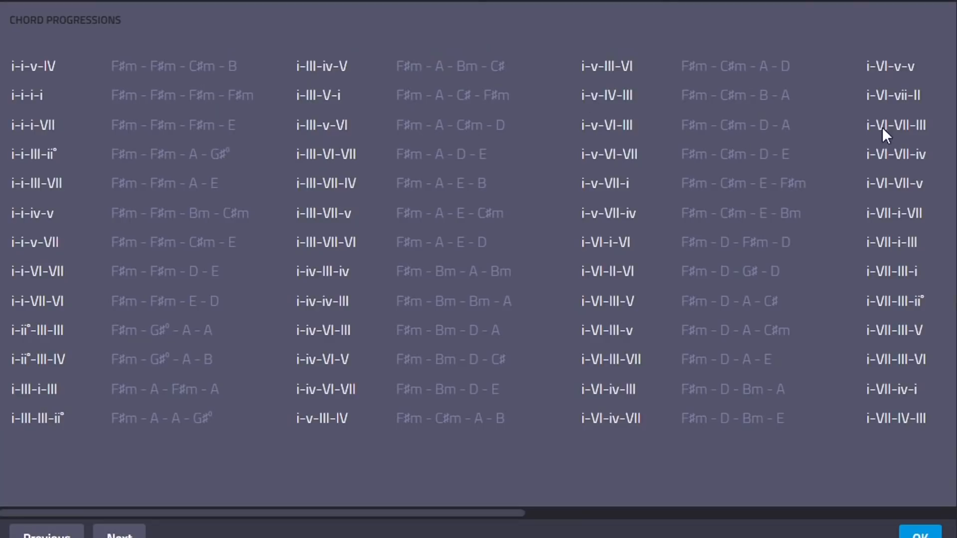
{"action": "scroll", "scroll_direction": "right", "scroll_amount": 3}
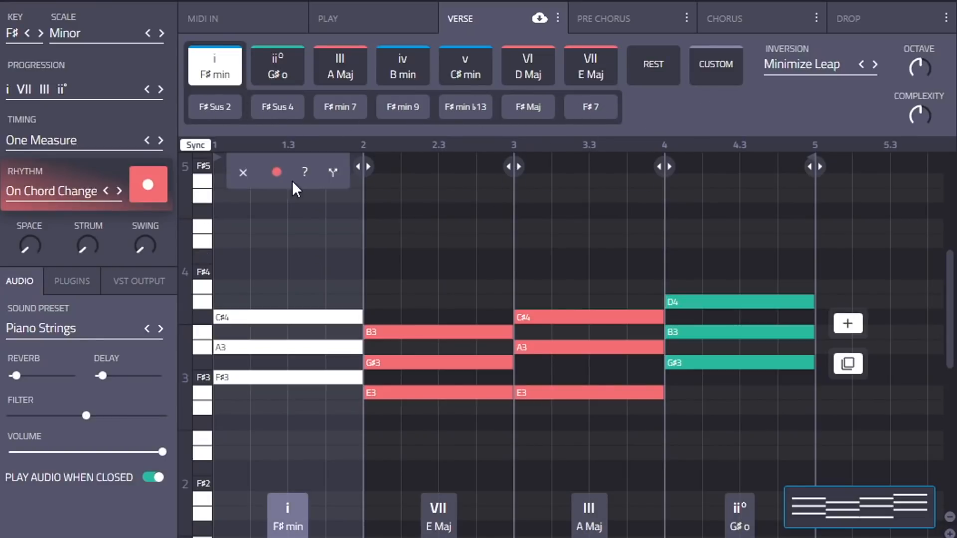
Change the first chord to F♯ major with a low F♯ and voice all chords in first inversion.
{"action": "left_click", "coordinate": [527, 106]}
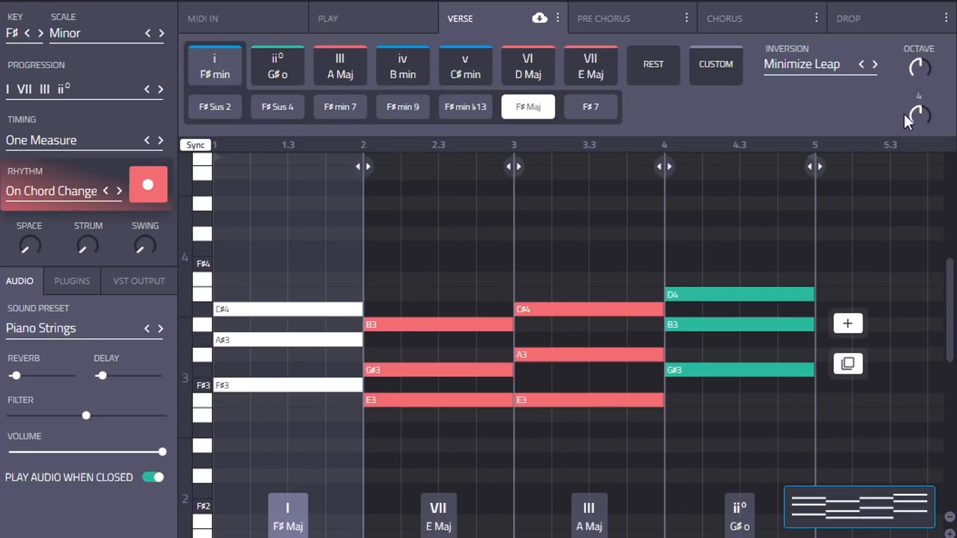
{"action": "left_click", "coordinate": [802, 63]}
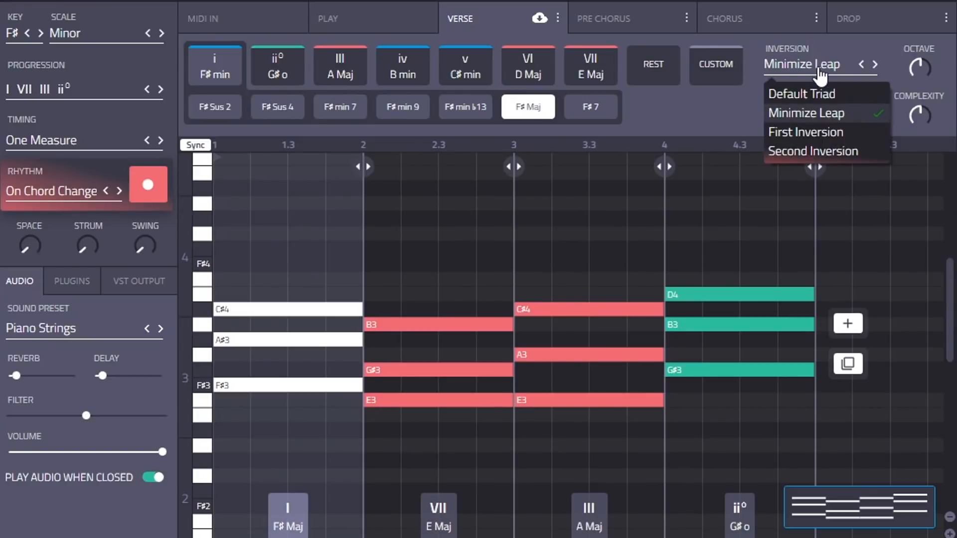
{"action": "mouse_move", "coordinate": [826, 145]}
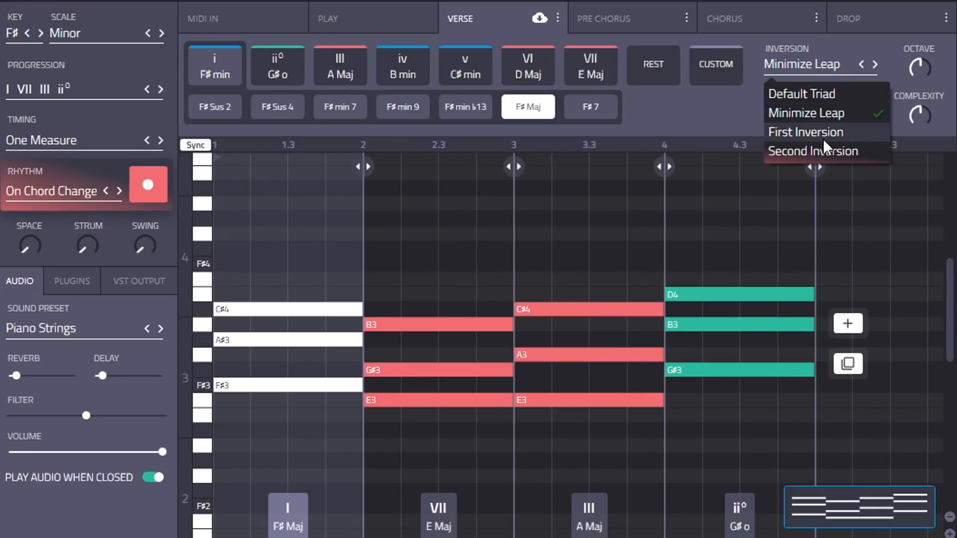
{"action": "left_click", "coordinate": [806, 132]}
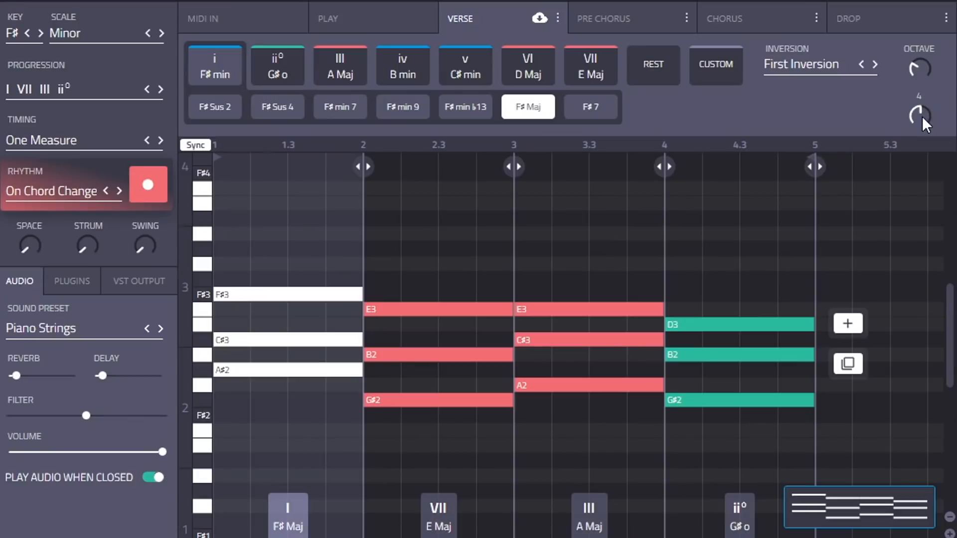
{"action": "left_click", "coordinate": [919, 115]}
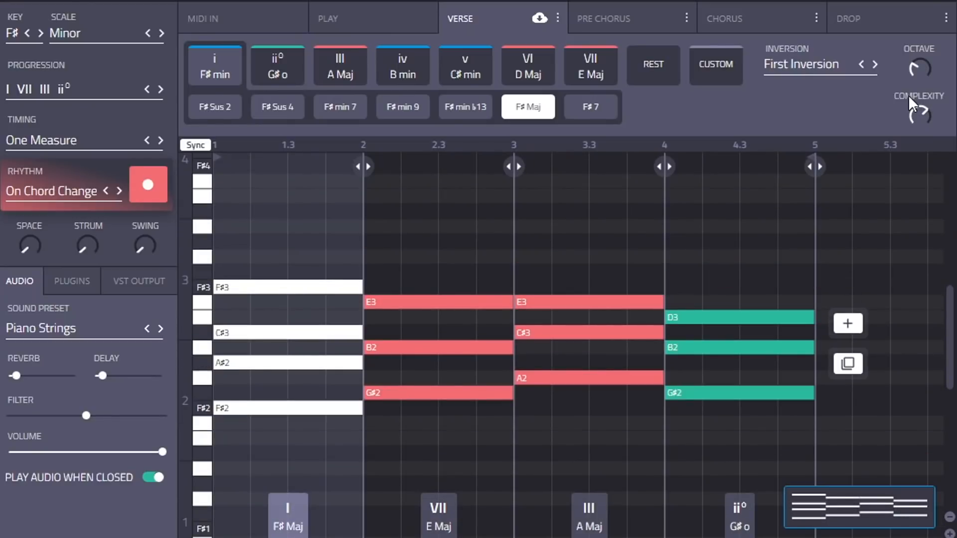
{"action": "left_click", "coordinate": [148, 185]}
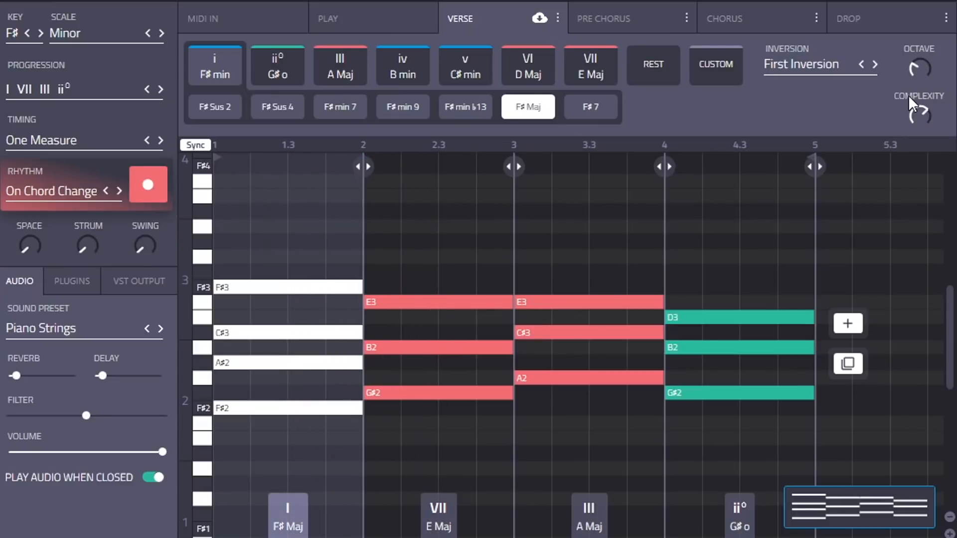
{"action": "mouse_move", "coordinate": [103, 118]}
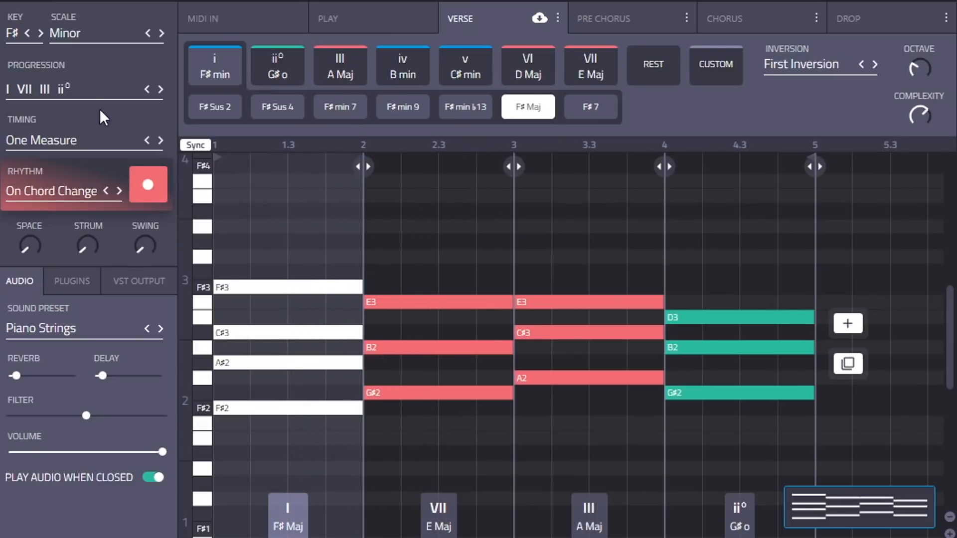
{"action": "mouse_move", "coordinate": [84, 137]}
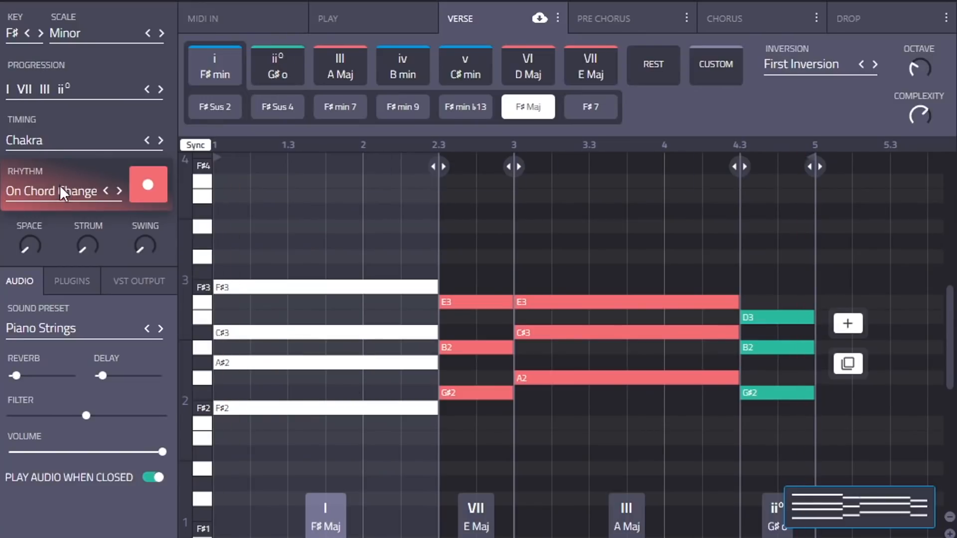
Switch the chord timing from One Measure to the Chakra pattern.
{"action": "left_click", "coordinate": [55, 191]}
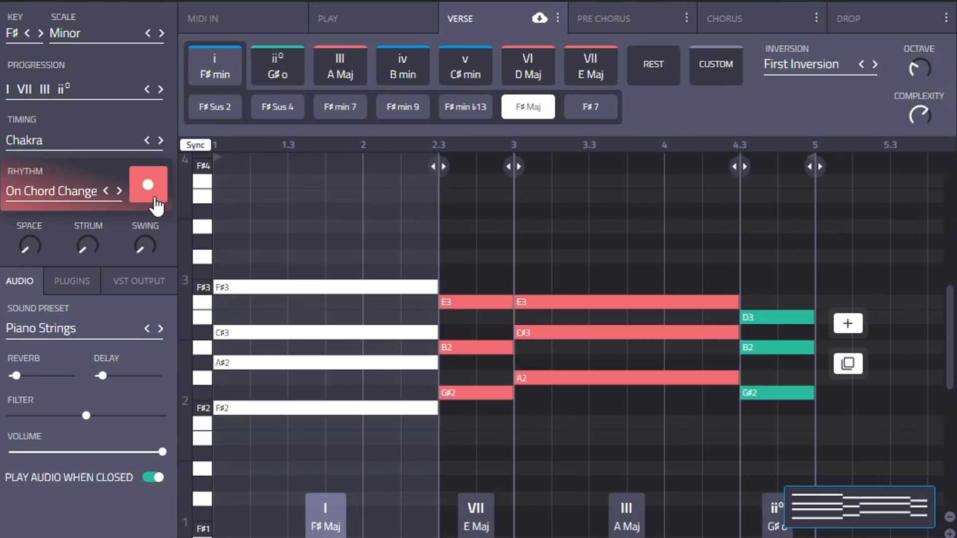
Start recording a custom chord rhythm and dismiss the recording tip.
{"action": "left_click", "coordinate": [149, 185]}
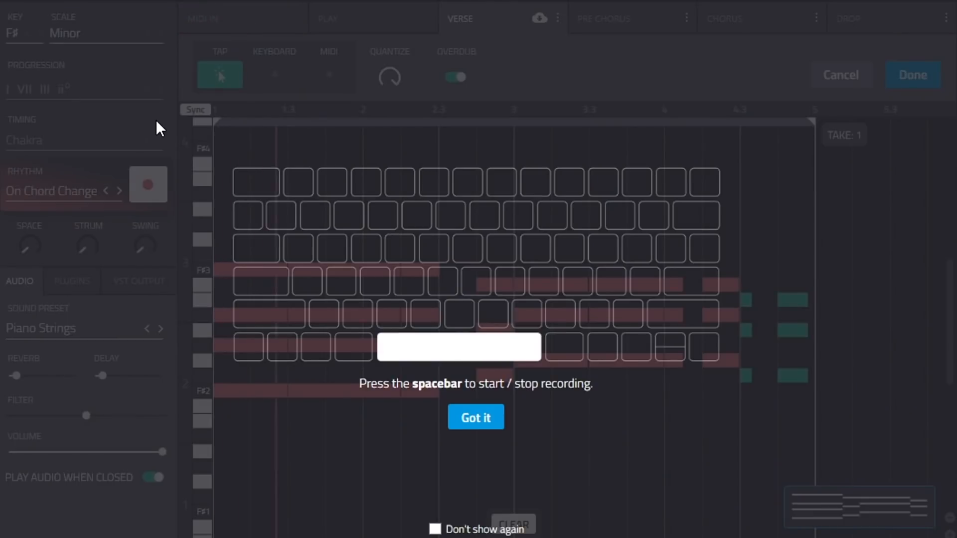
{"action": "left_click", "coordinate": [476, 418]}
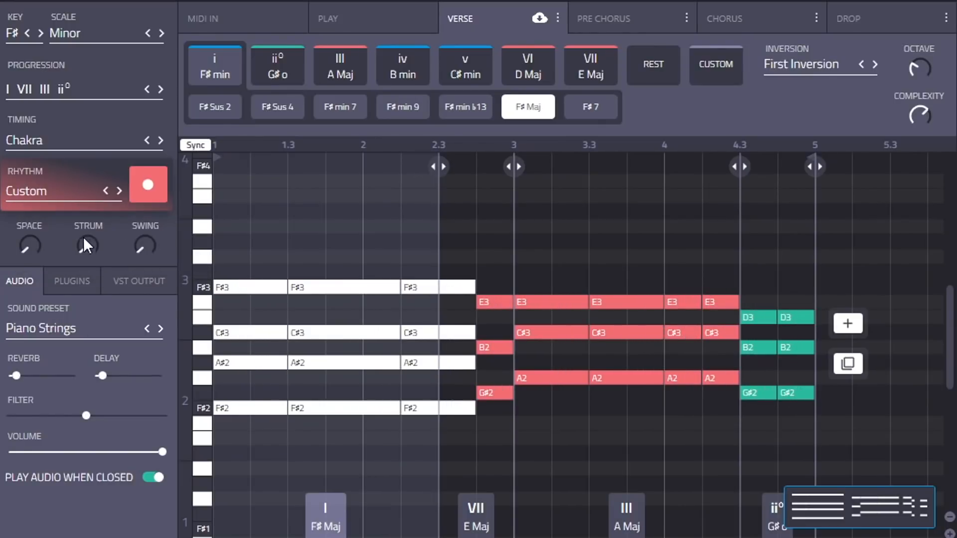
Set the note spacing mode to Percentage so the chord stabs are shortened.
{"action": "left_click", "coordinate": [88, 244]}
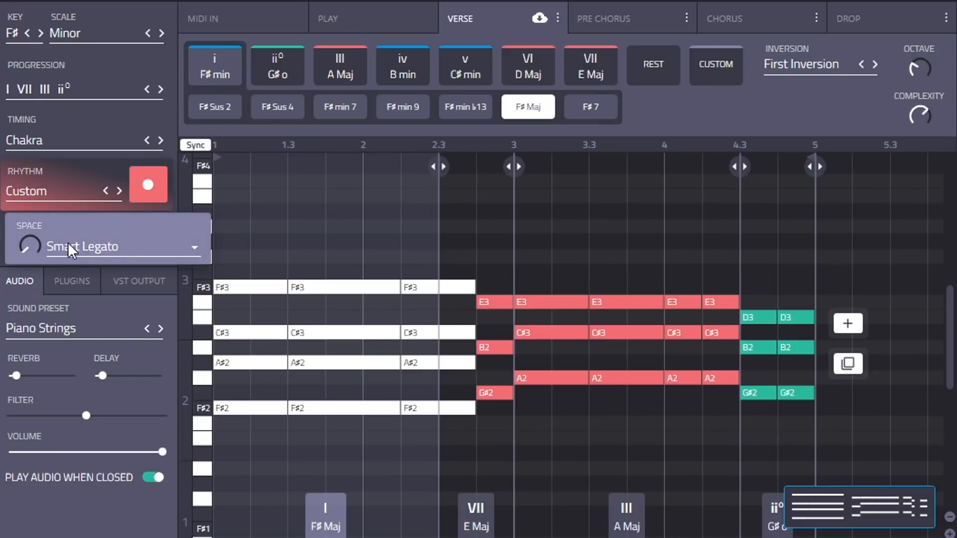
{"action": "left_click", "coordinate": [122, 247]}
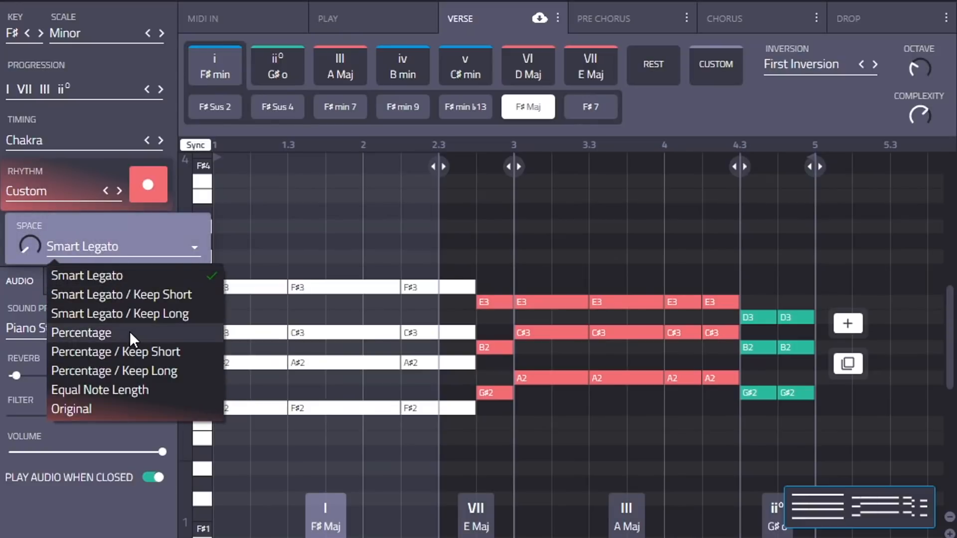
{"action": "left_click", "coordinate": [82, 333]}
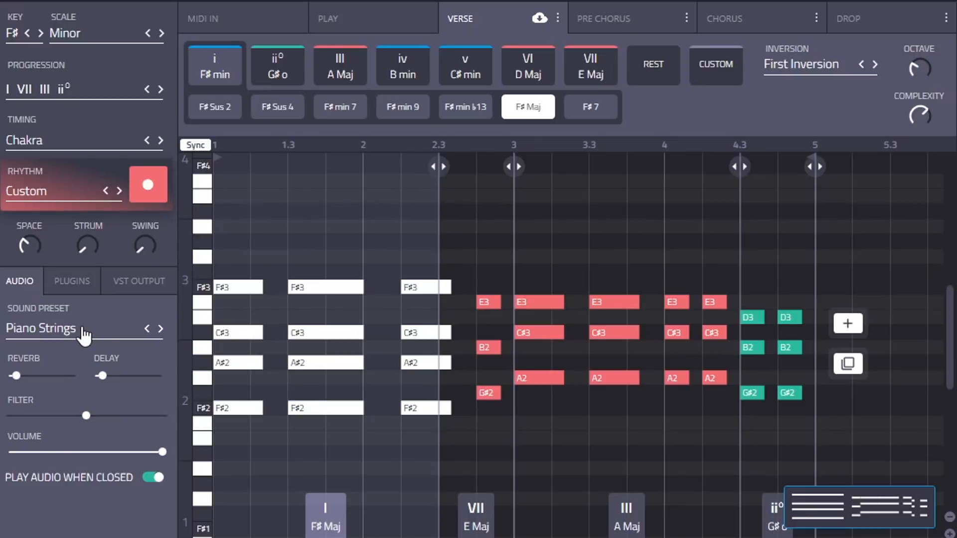
Switch the chord sound preset from Piano Strings to Piano Trap.
{"action": "left_click", "coordinate": [41, 328]}
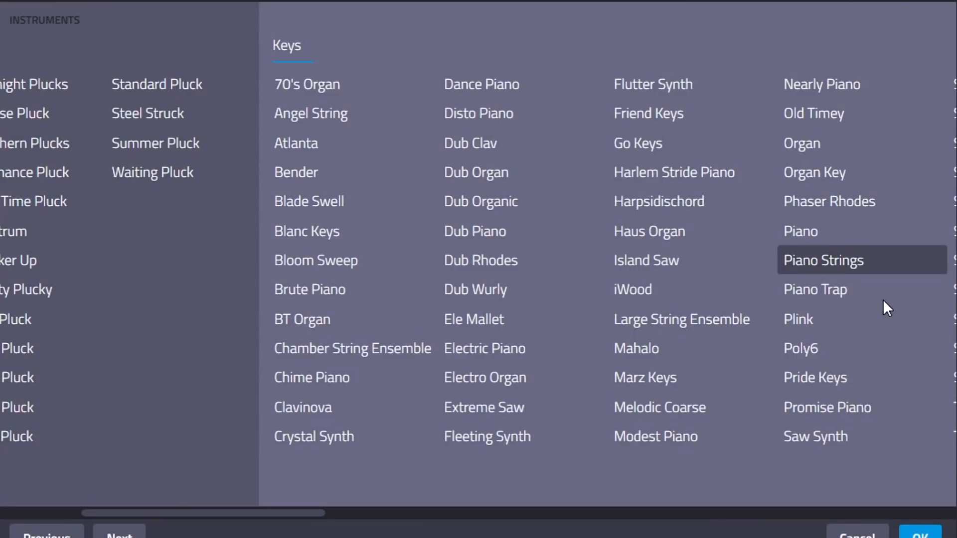
{"action": "mouse_move", "coordinate": [831, 301]}
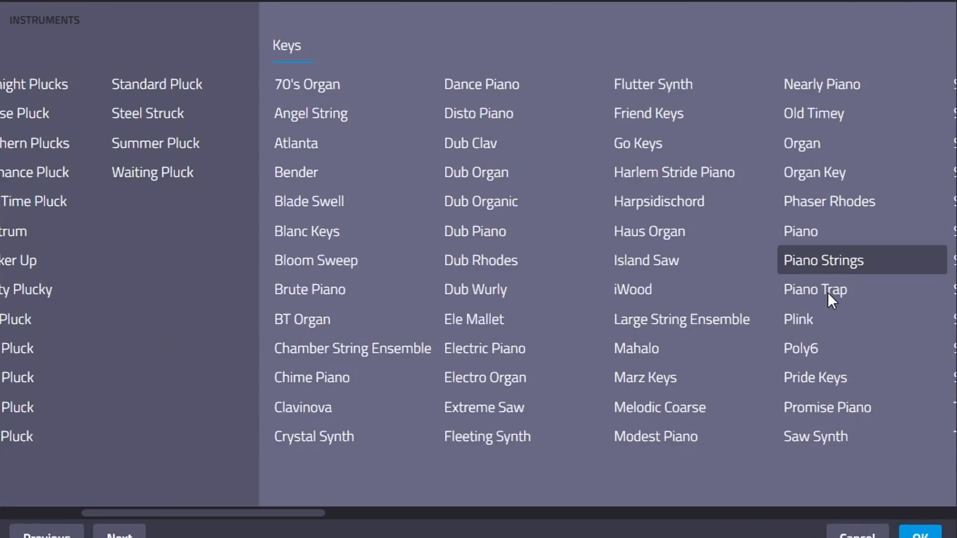
{"action": "left_click", "coordinate": [815, 289]}
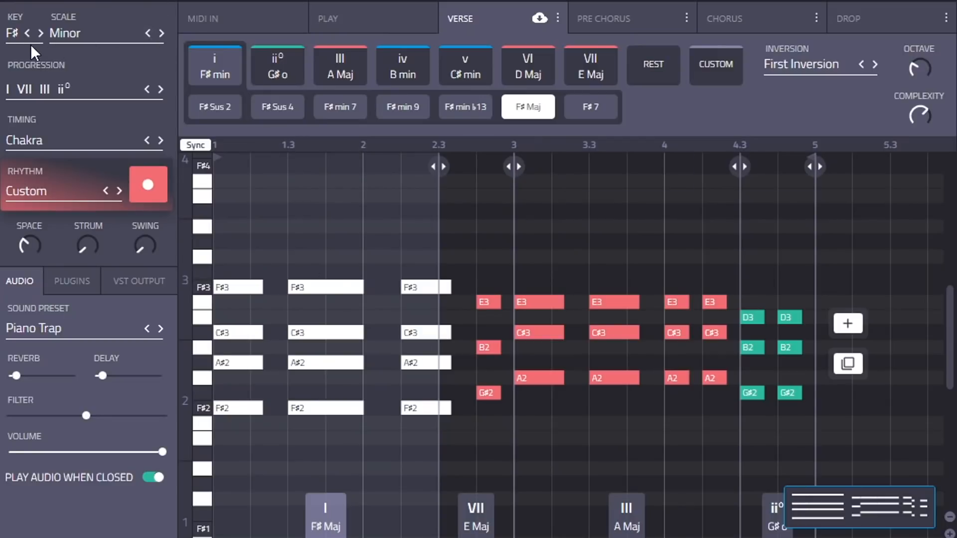
Set the key to F and the scale to Phrygian, giving Fm, E♭m, A♭ and G♭ chords.
{"action": "left_click", "coordinate": [27, 34]}
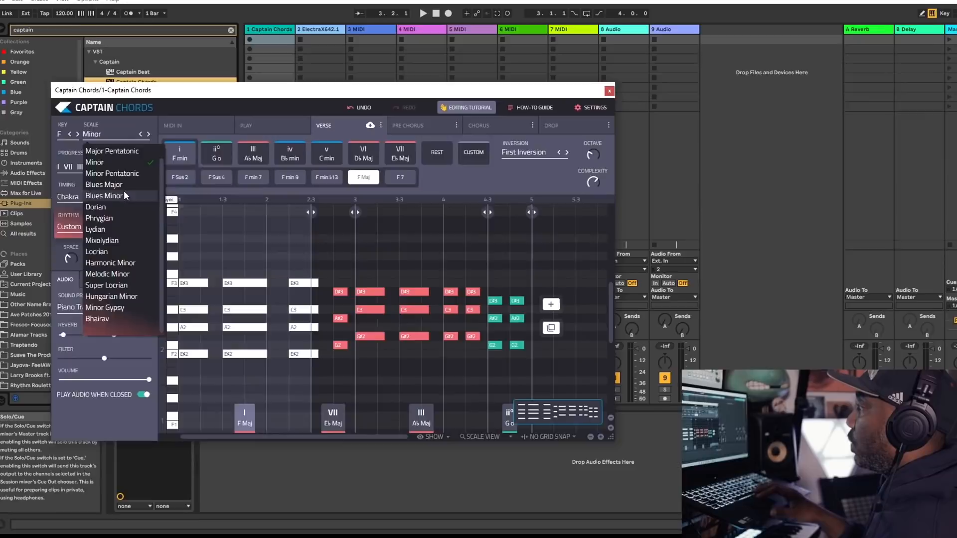
{"action": "left_click", "coordinate": [112, 160]}
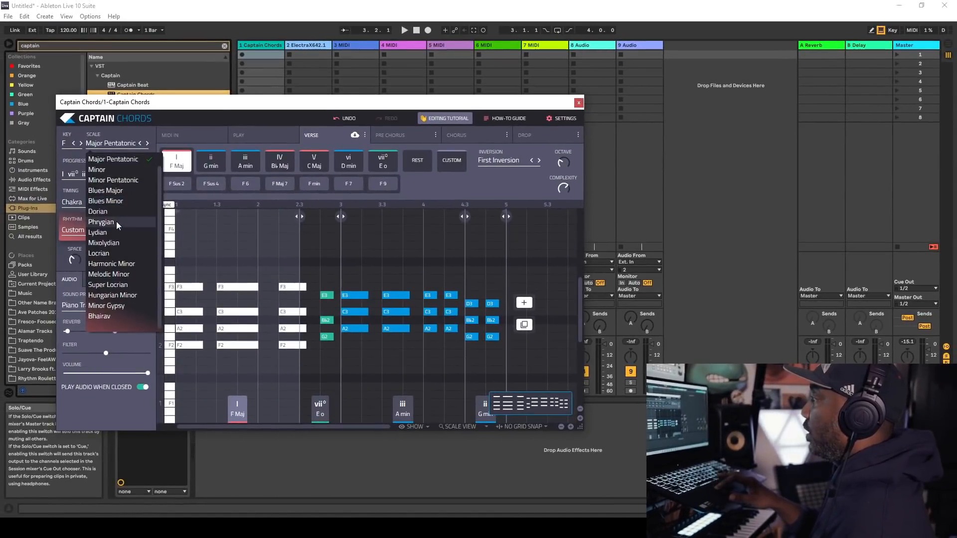
{"action": "left_click", "coordinate": [101, 222]}
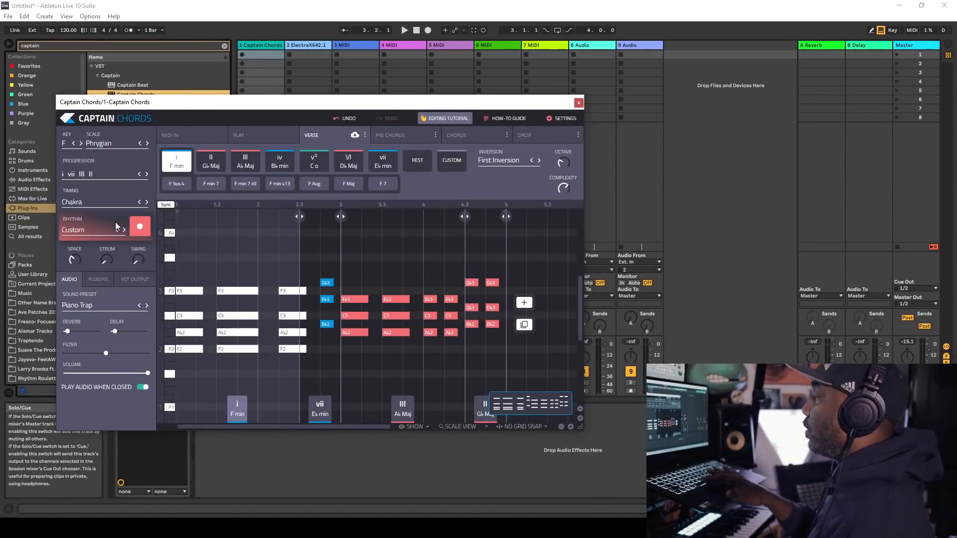
{"action": "left_click", "coordinate": [404, 30]}
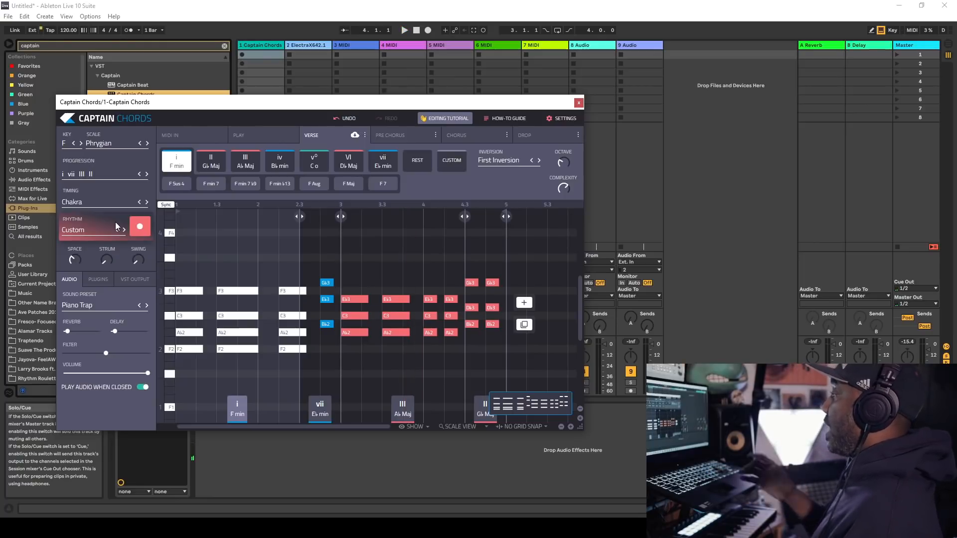
Close Captain Chords, launch the ElectraX Track 1 clip, and select MIDI track 3.
{"action": "left_click", "coordinate": [578, 102]}
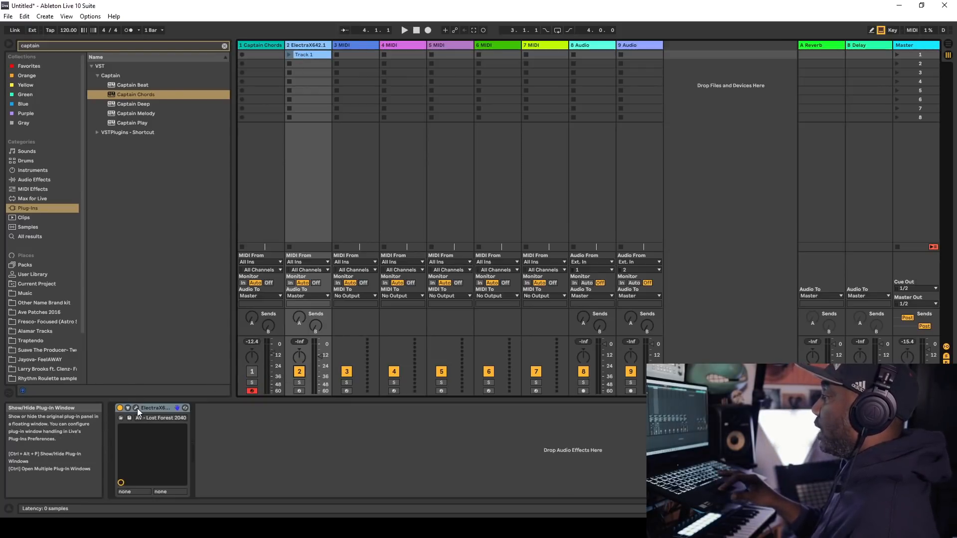
{"action": "left_click", "coordinate": [128, 408]}
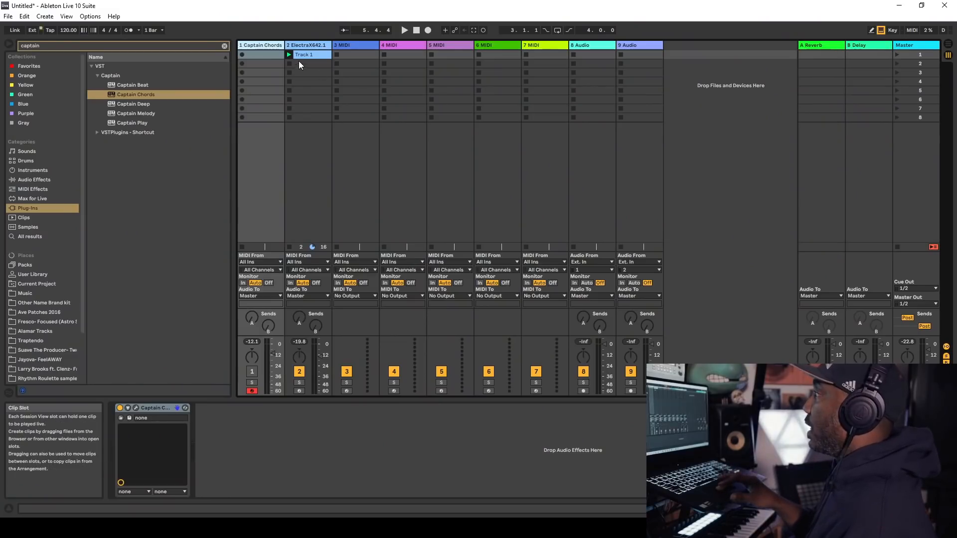
{"action": "left_click", "coordinate": [132, 85]}
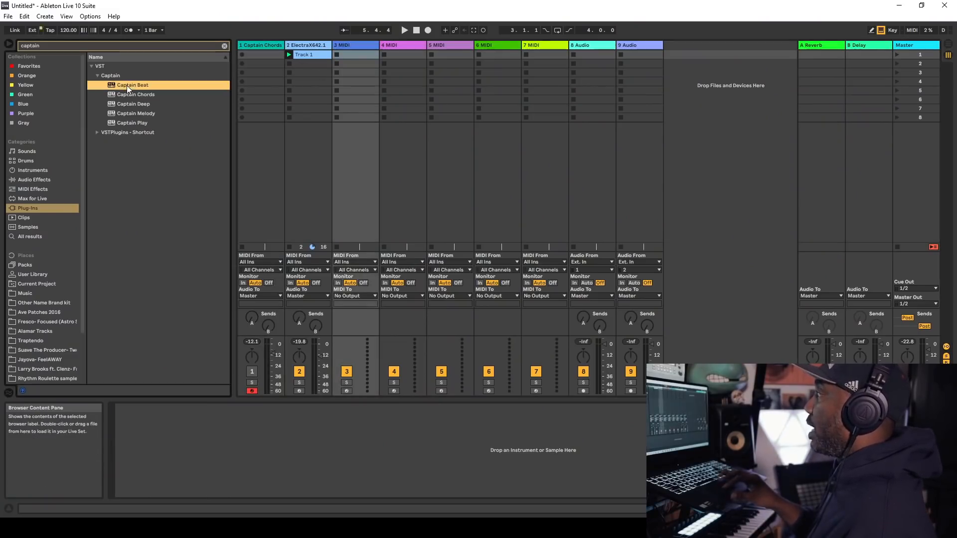
Load Captain Beat on MIDI track 3 and open its drum patterns for Boom Bap 67.
{"action": "double_click", "coordinate": [132, 84]}
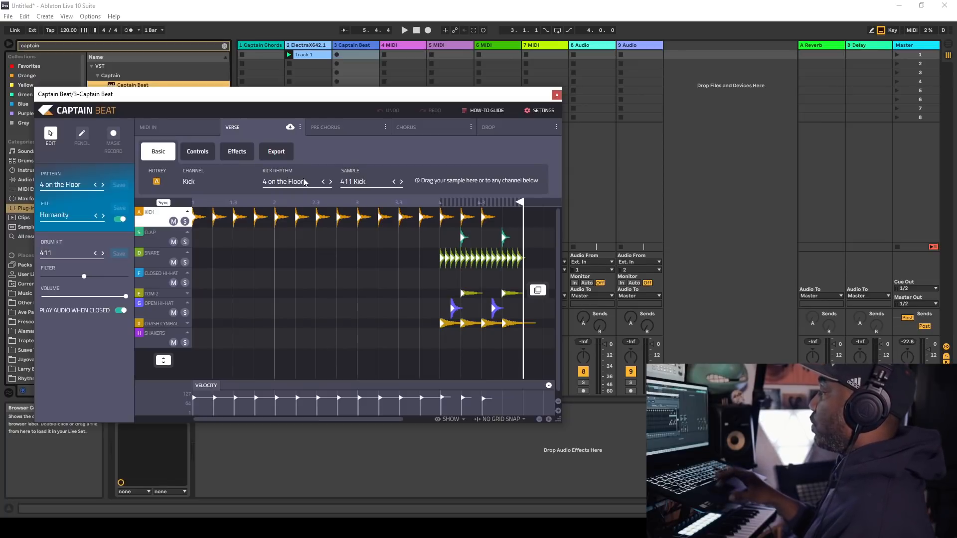
{"action": "left_click", "coordinate": [405, 29]}
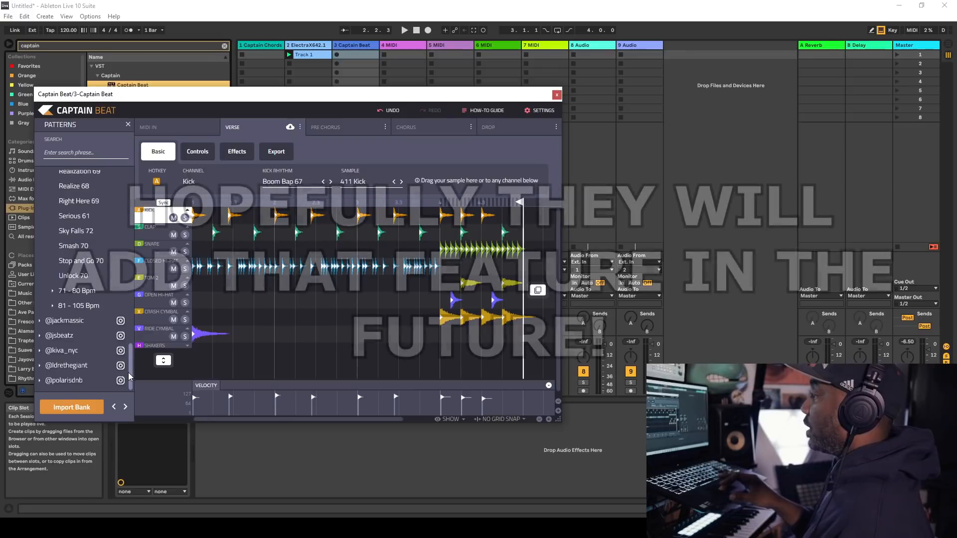
Switch from Ableton to FL Studio's Captain Chords VST instrument settings.
{"action": "left_click", "coordinate": [76, 177]}
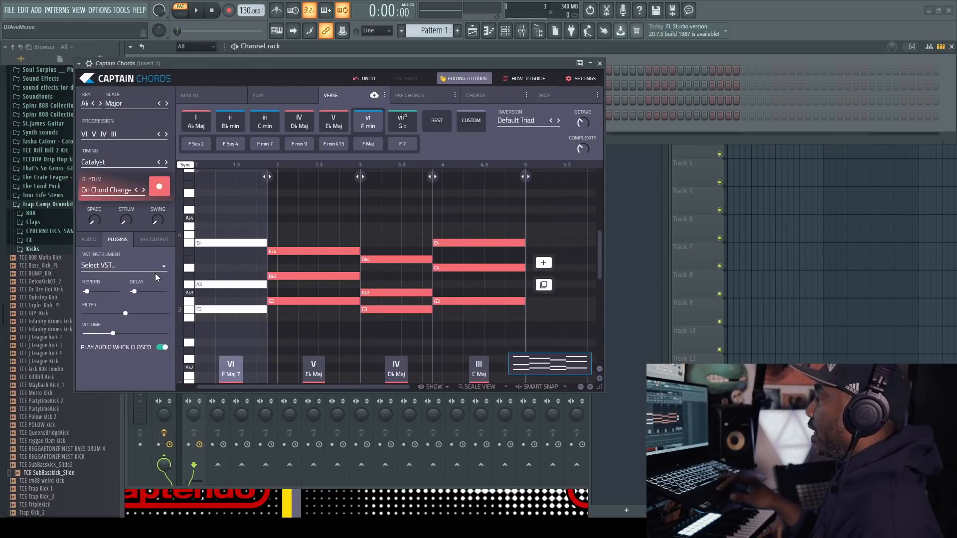
Set Captain Chords' VST instrument to Arturia CZ V and go to the Play page.
{"action": "left_click", "coordinate": [122, 264]}
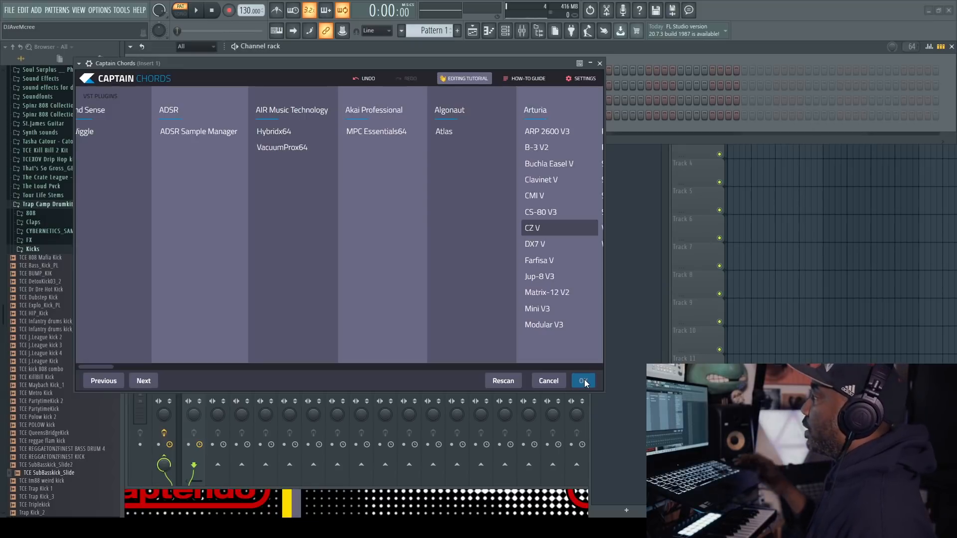
{"action": "left_click", "coordinate": [582, 380]}
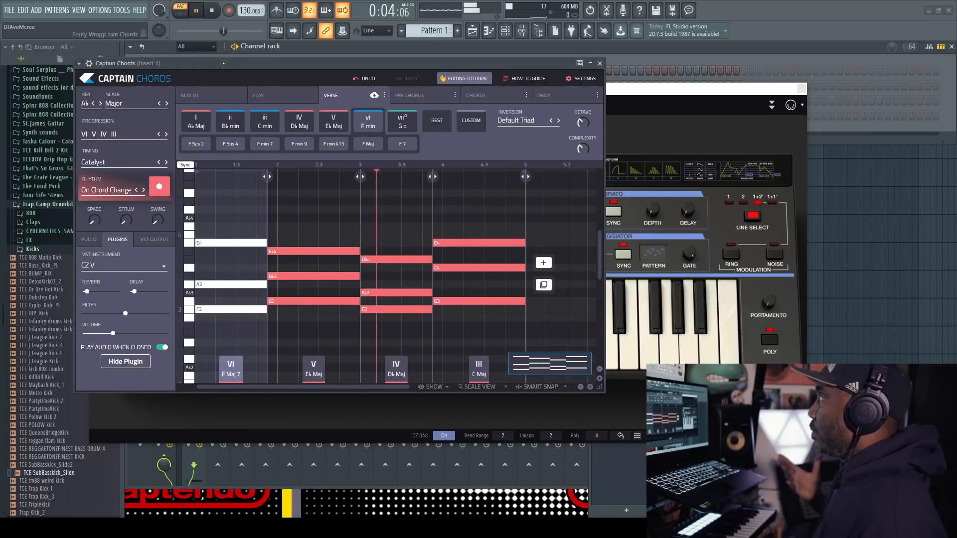
{"action": "left_click", "coordinate": [258, 96]}
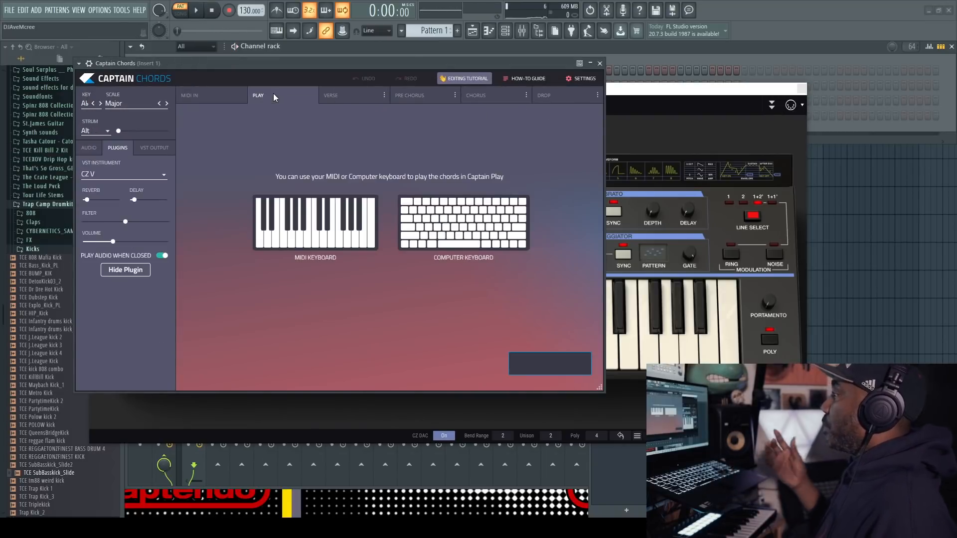
{"action": "mouse_move", "coordinate": [315, 203]}
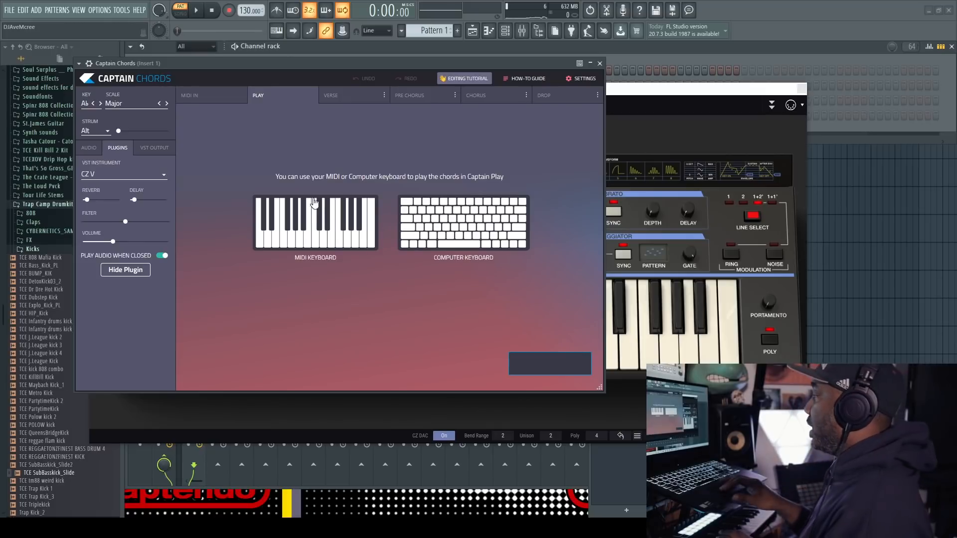
Open Captain Deep from the FL Studio channel rack.
{"action": "left_click", "coordinate": [228, 119]}
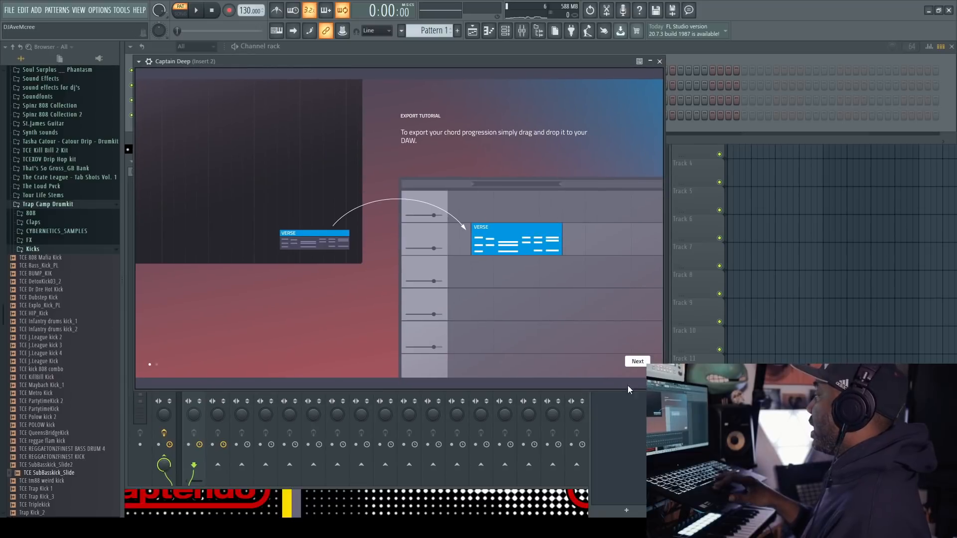
Skip through the Captain Deep tutorial and connect it to Captain Chords.
{"action": "left_click", "coordinate": [637, 361]}
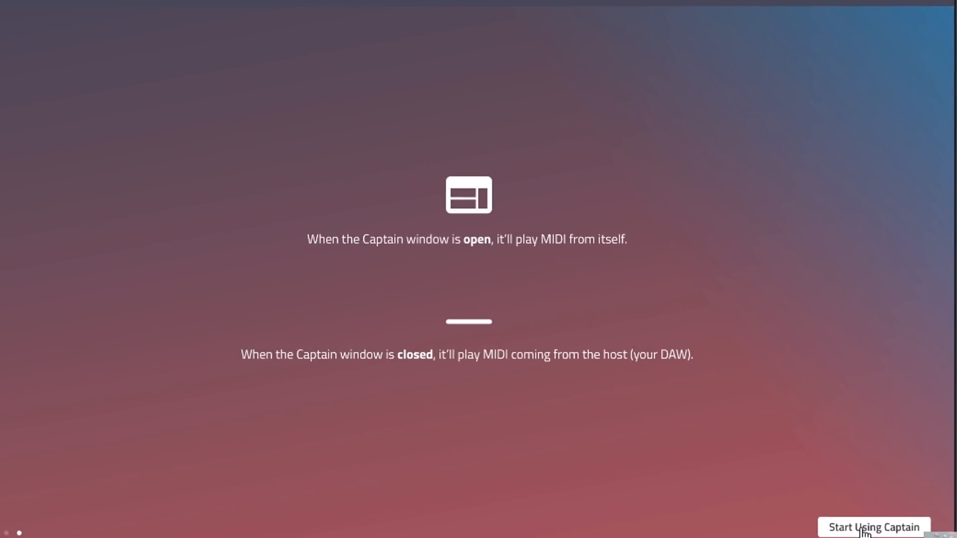
{"action": "left_click", "coordinate": [873, 527]}
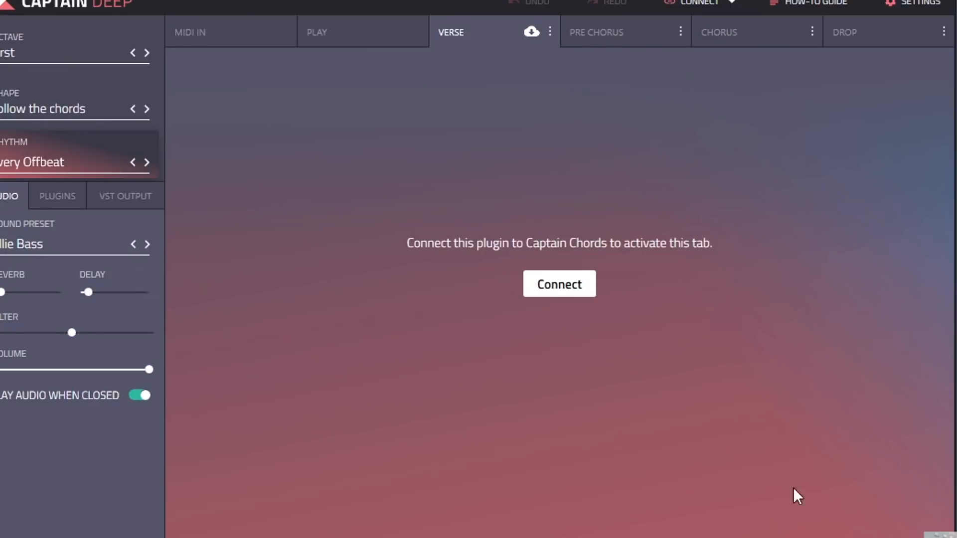
{"action": "left_click", "coordinate": [557, 283]}
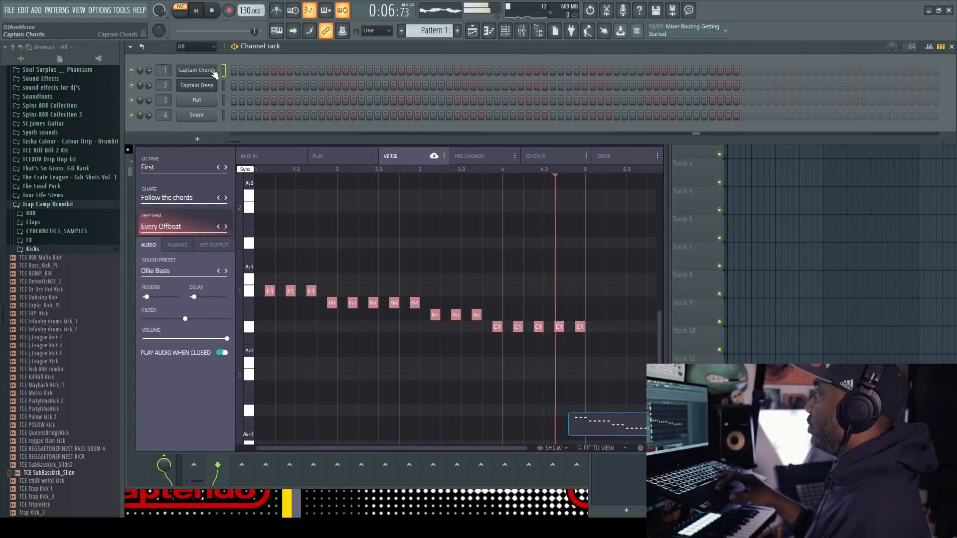
Set Captain Deep's shape to Opposite movement and choose a new rhythm pattern.
{"action": "left_click", "coordinate": [182, 197]}
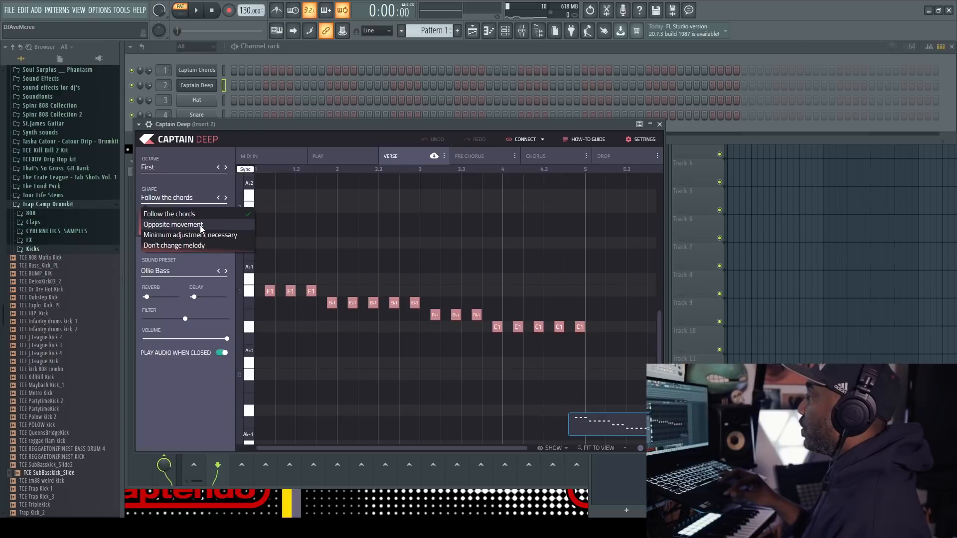
{"action": "left_click", "coordinate": [173, 224]}
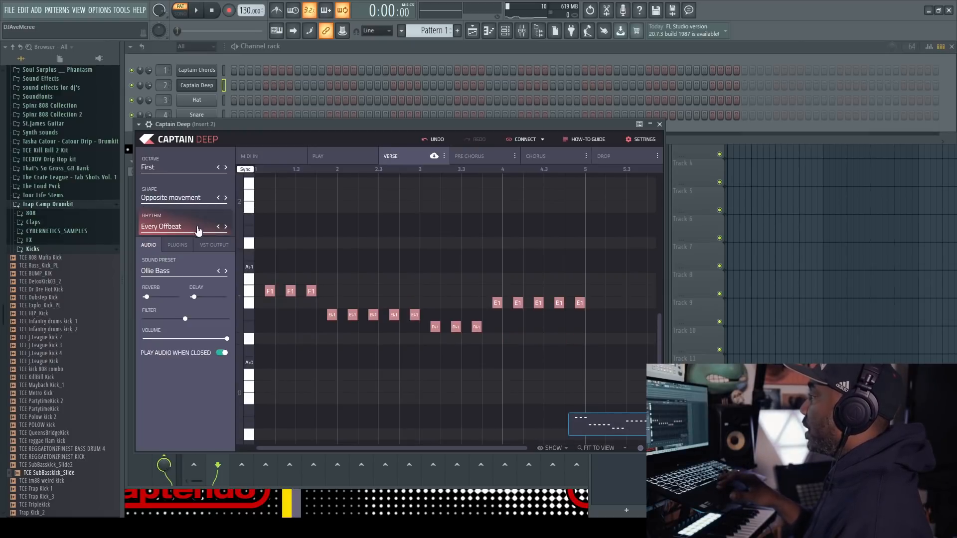
{"action": "left_click", "coordinate": [183, 226]}
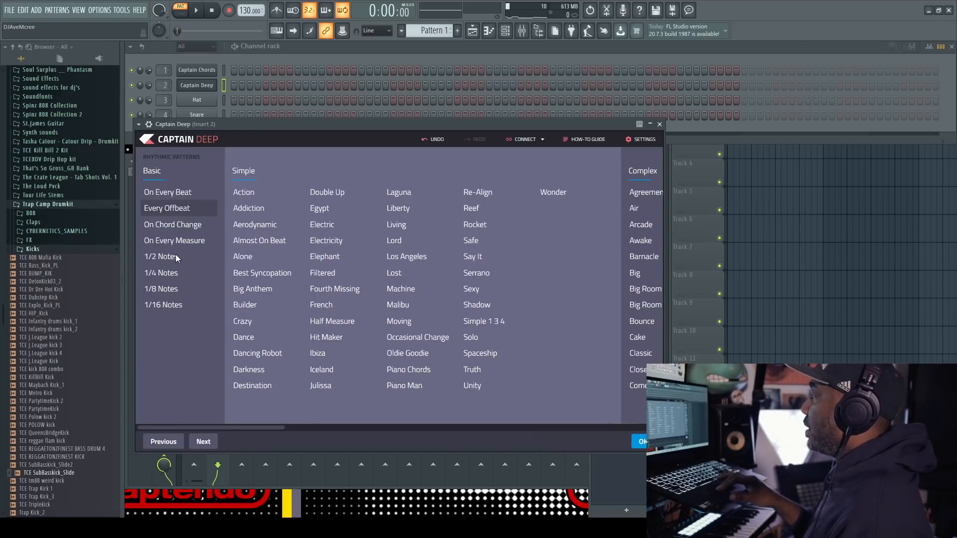
{"action": "left_click", "coordinate": [161, 257]}
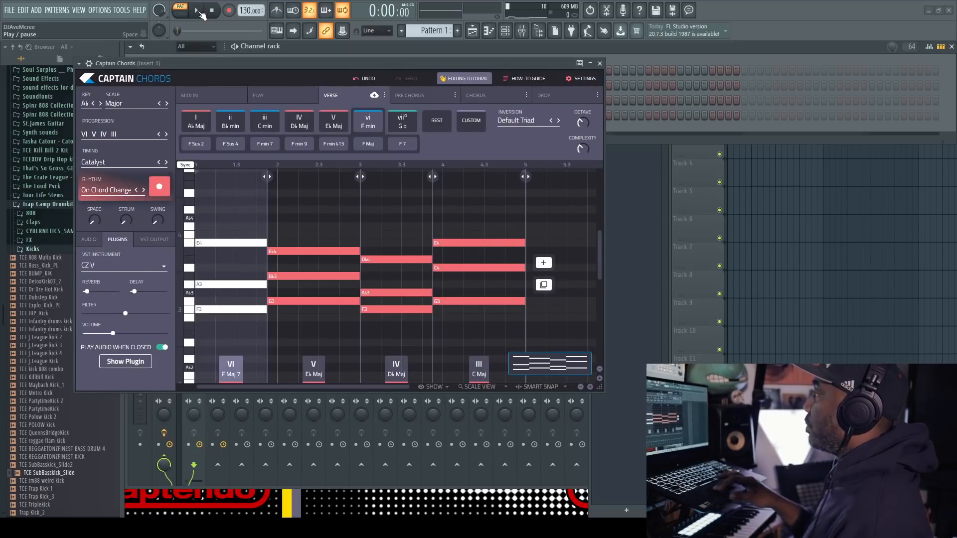
Play back the chords and bass, then stop.
{"action": "left_click", "coordinate": [197, 11]}
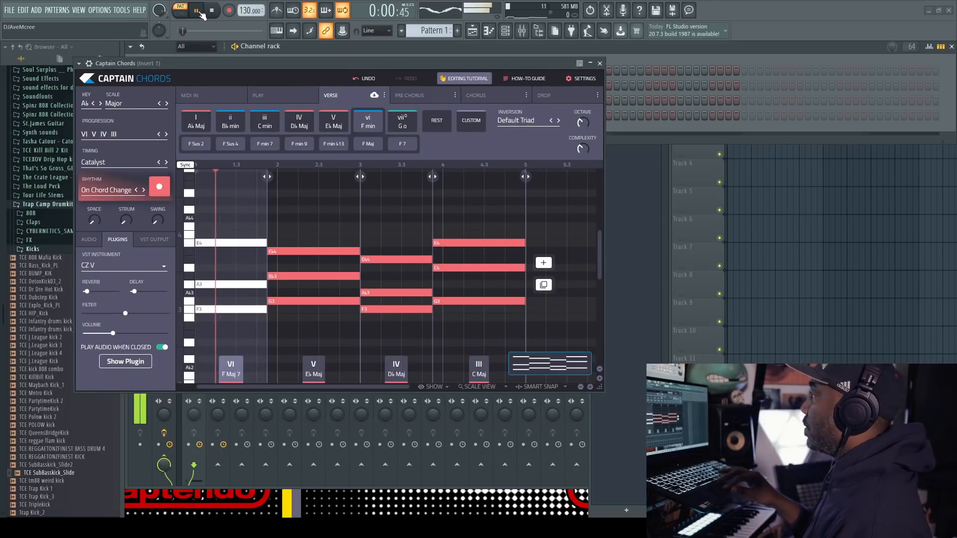
{"action": "left_click", "coordinate": [197, 11]}
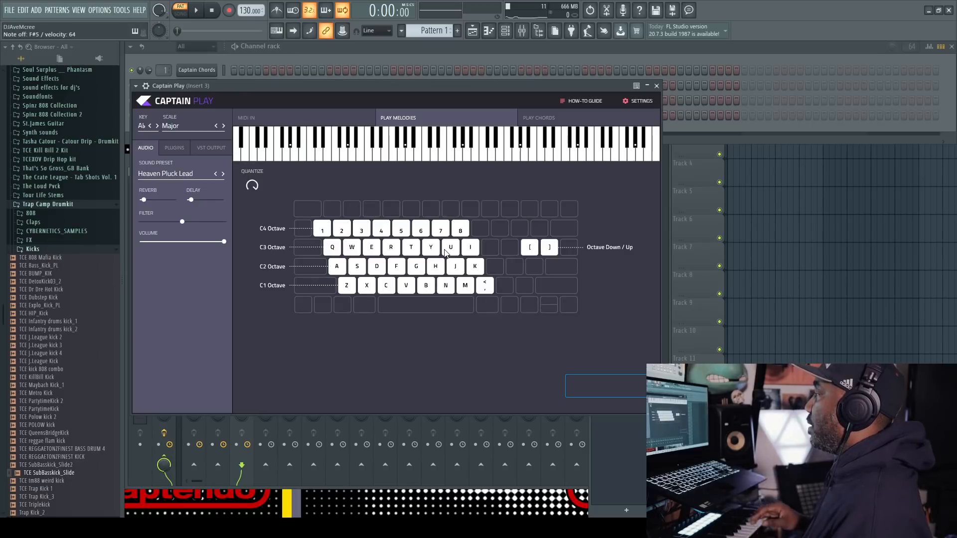
Play along with a melody, then switch Captain Play to SubLab and show its window.
{"action": "left_click", "coordinate": [438, 141]}
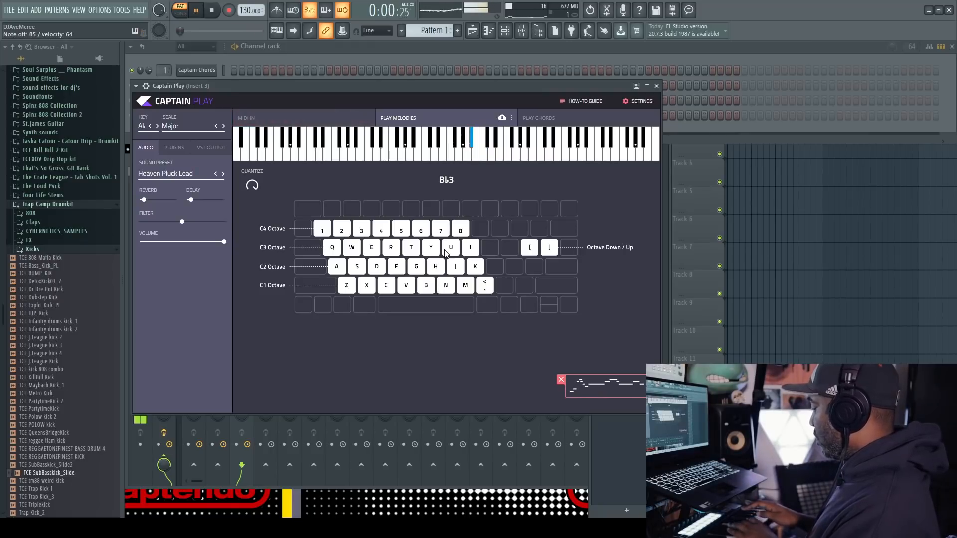
{"action": "left_click", "coordinate": [656, 85]}
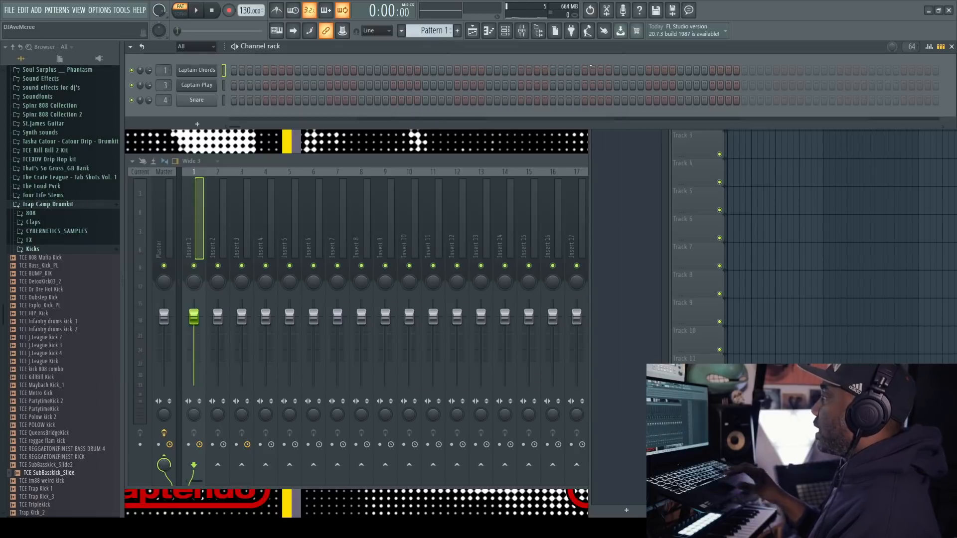
{"action": "left_click", "coordinate": [196, 85]}
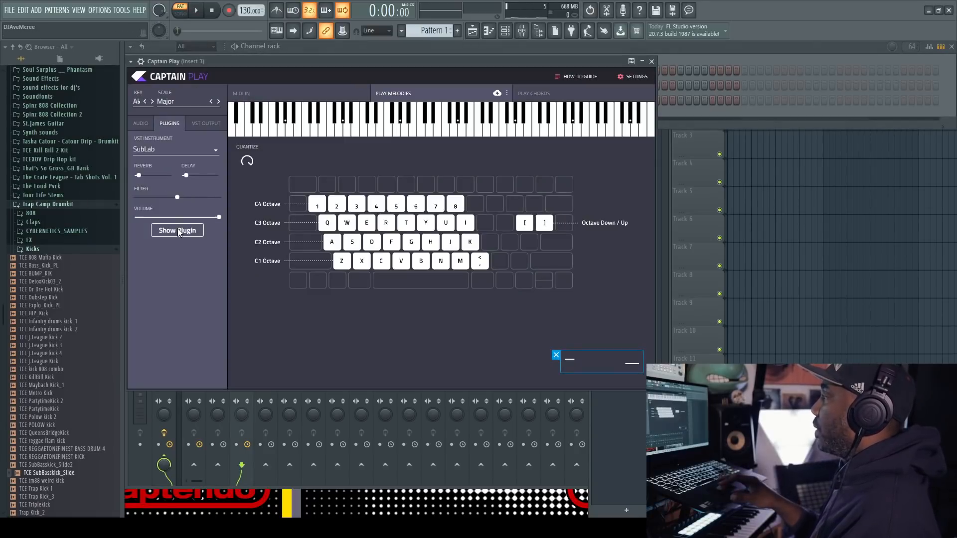
{"action": "left_click", "coordinate": [177, 231]}
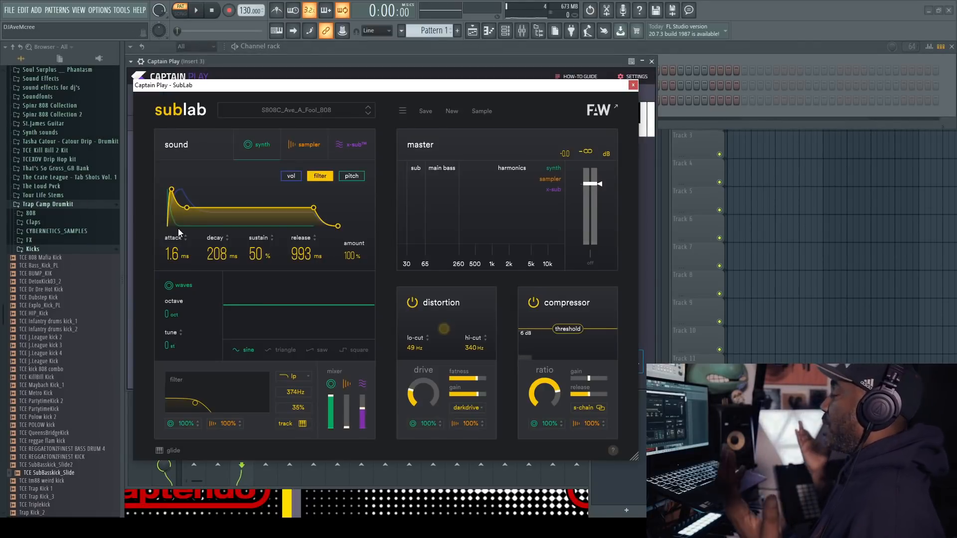